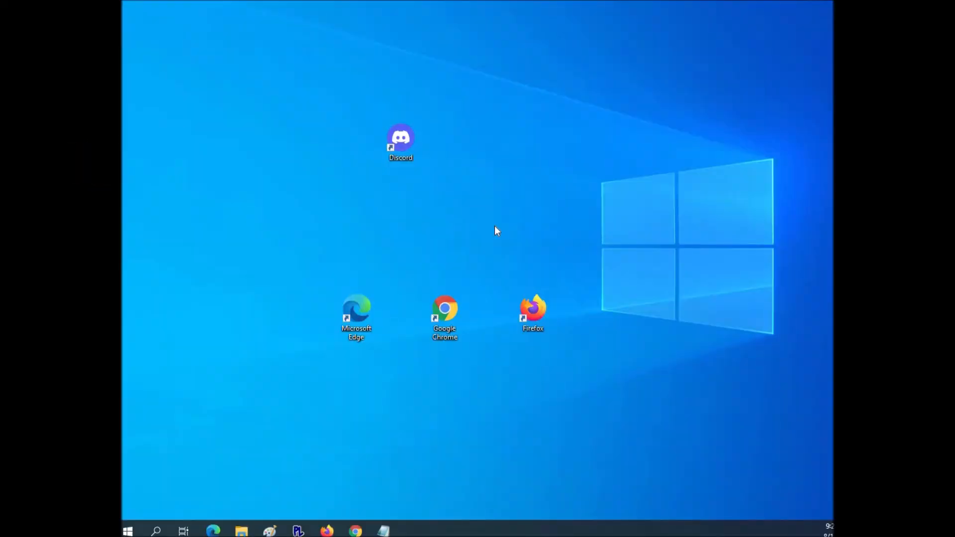
{"action": "mouse_move", "coordinate": [468, 231]}
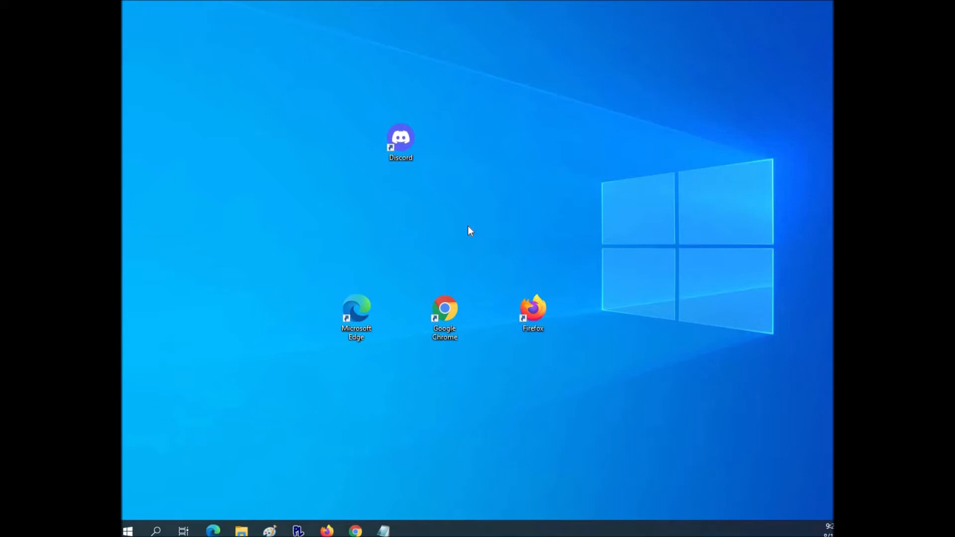
{"action": "mouse_move", "coordinate": [238, 390]}
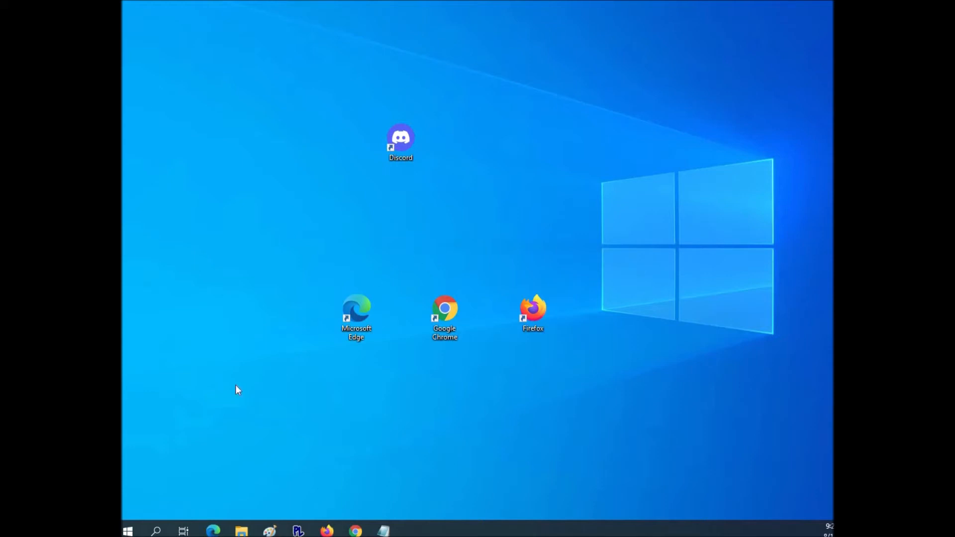
{"action": "mouse_move", "coordinate": [365, 247]}
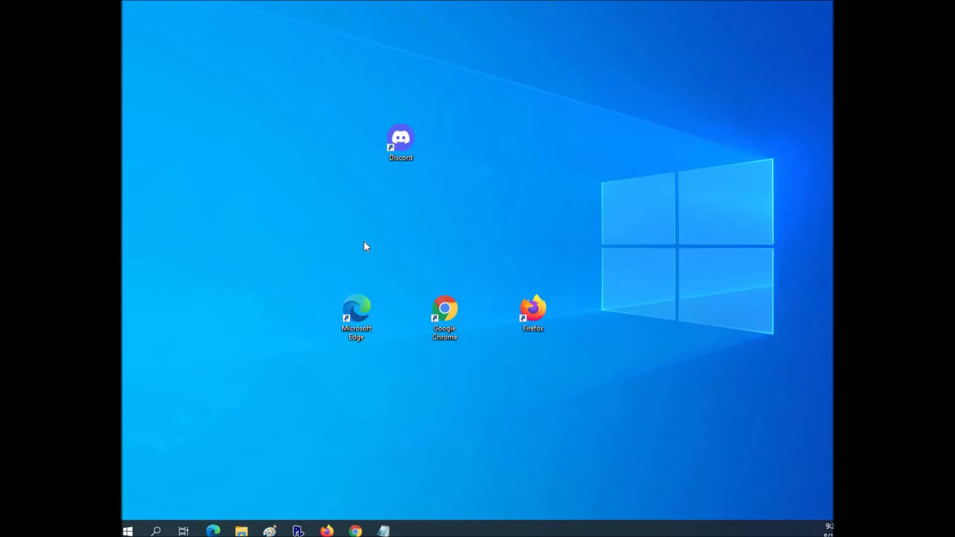
Step: Run %appdata%/discord/cache to open Discord's Cache folder in File Explorer
{"action": "key", "text": "Win+r"}
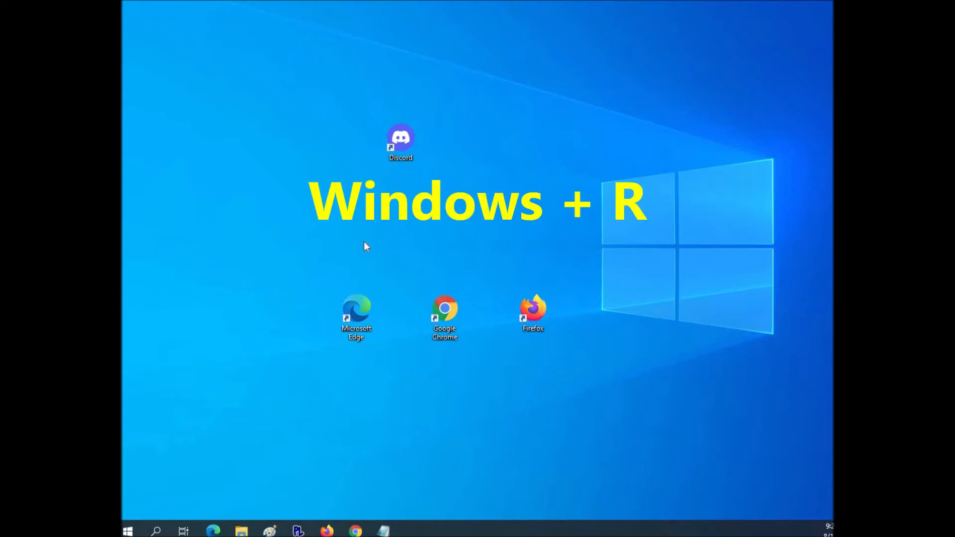
{"action": "type", "text": "%appdata%/discord/cache"}
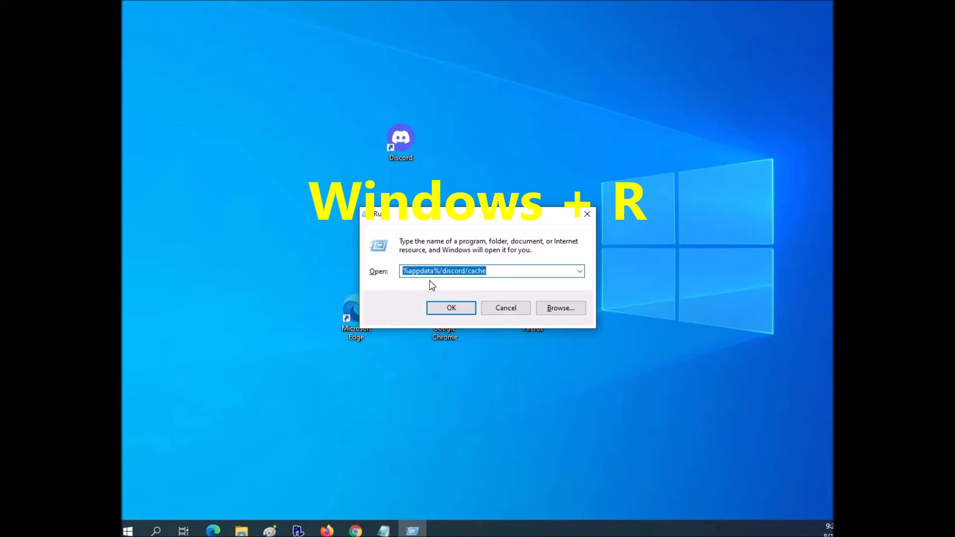
{"action": "mouse_move", "coordinate": [462, 232]}
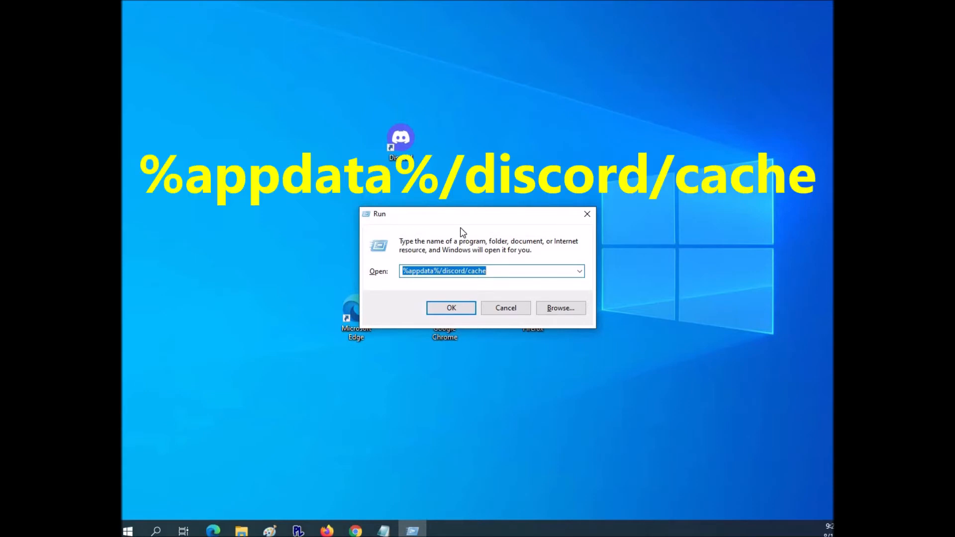
{"action": "mouse_move", "coordinate": [425, 284]}
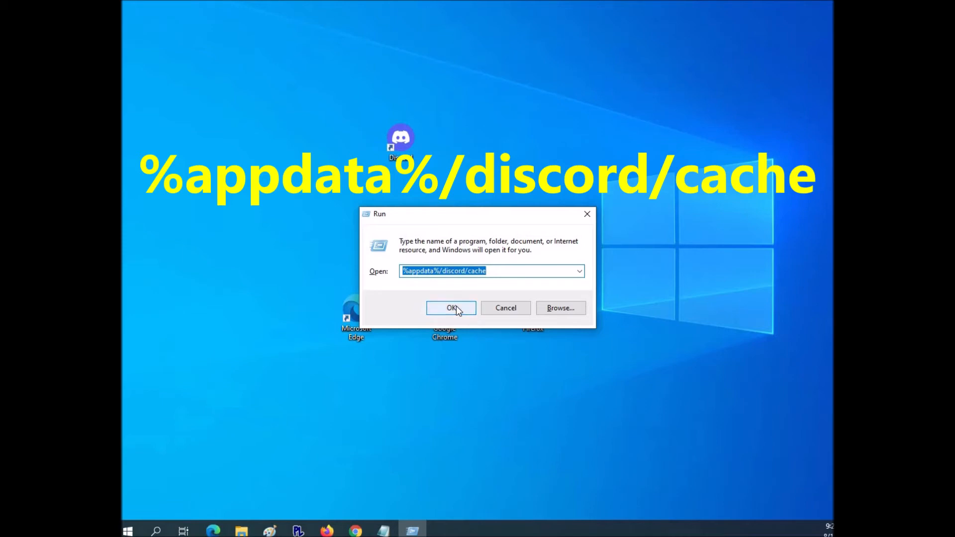
{"action": "left_click", "coordinate": [451, 307]}
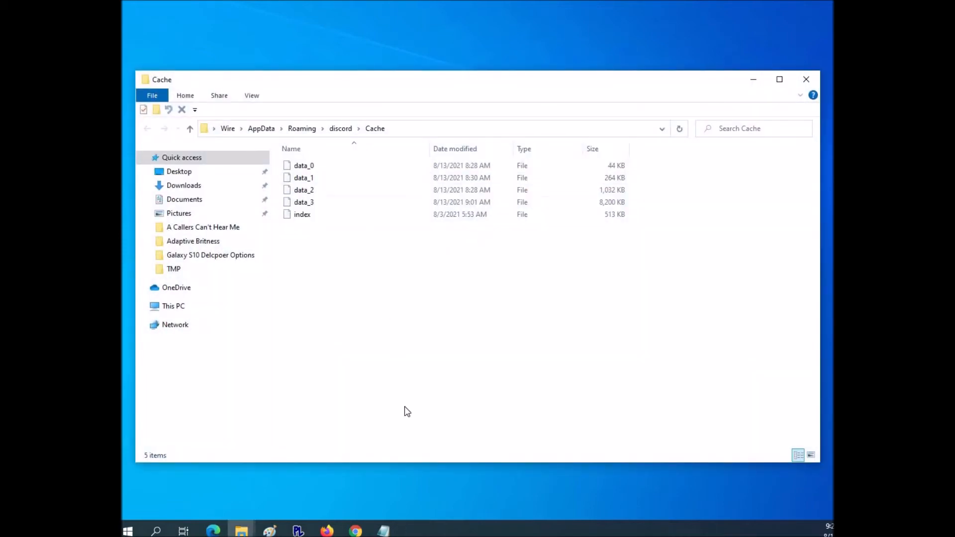
{"action": "mouse_move", "coordinate": [447, 320]}
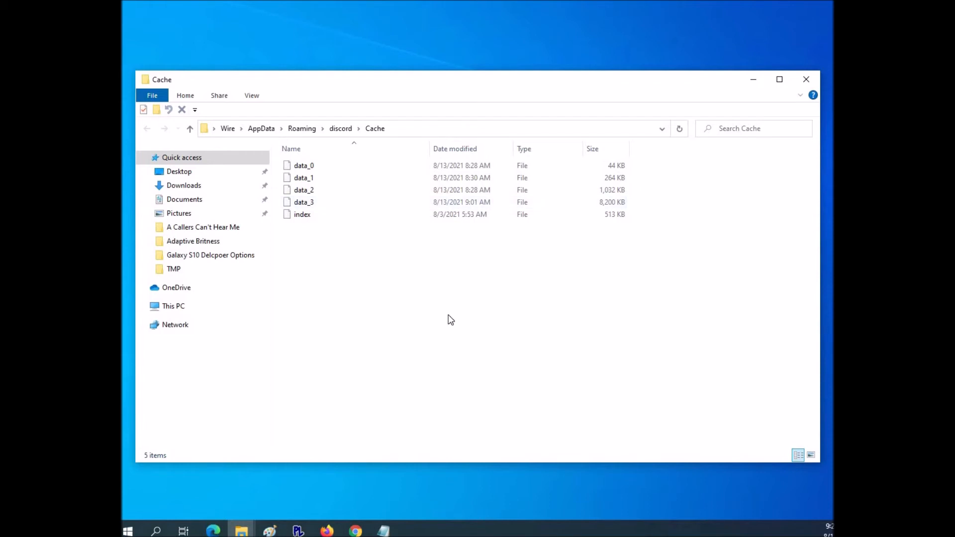
{"action": "mouse_move", "coordinate": [376, 256]}
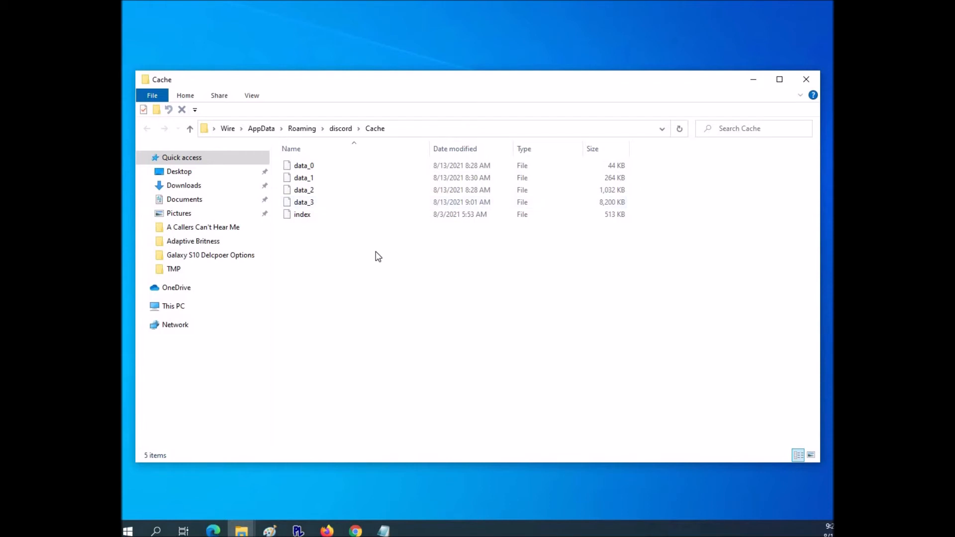
Step: Select all five cache files and choose Delete from their context menu
{"action": "key", "text": "ctrl+a"}
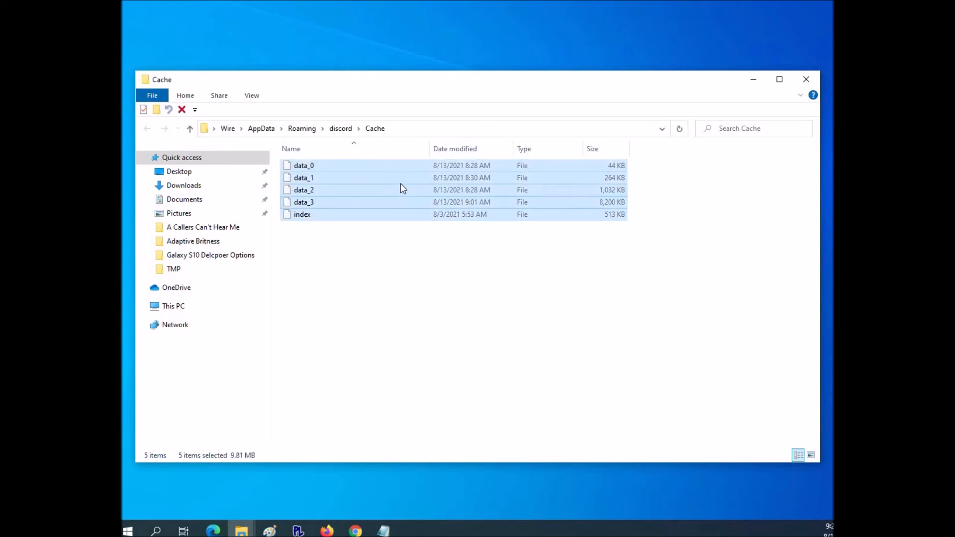
{"action": "right_click", "coordinate": [402, 188]}
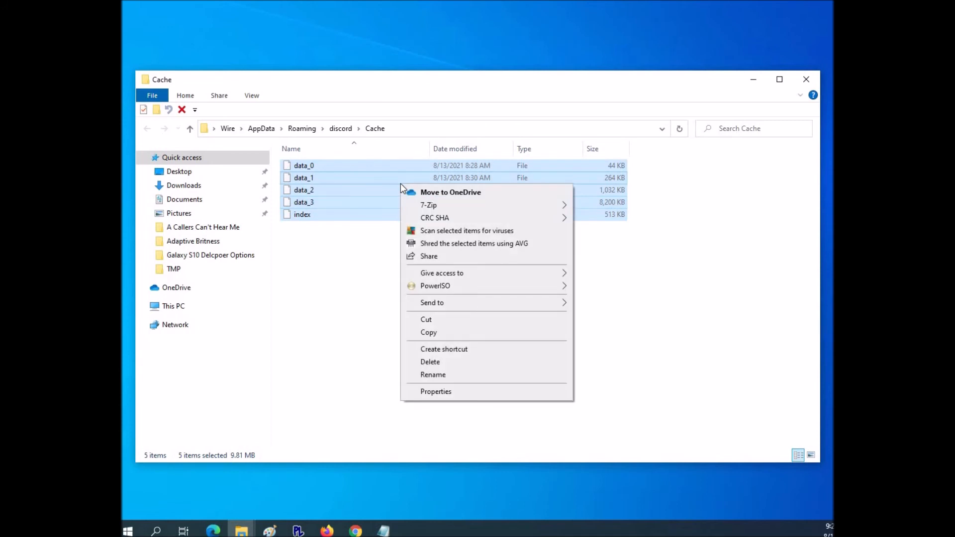
{"action": "left_click", "coordinate": [606, 339]}
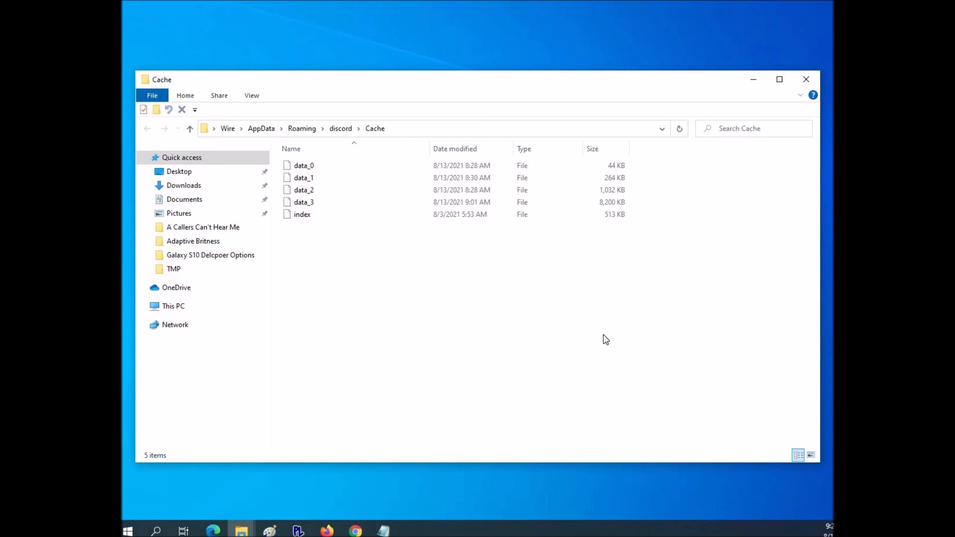
{"action": "mouse_move", "coordinate": [445, 117]}
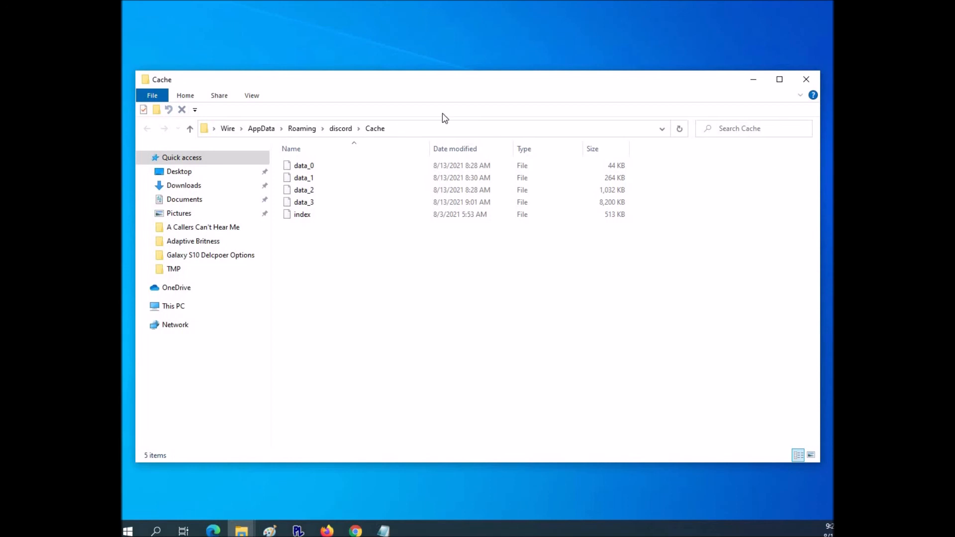